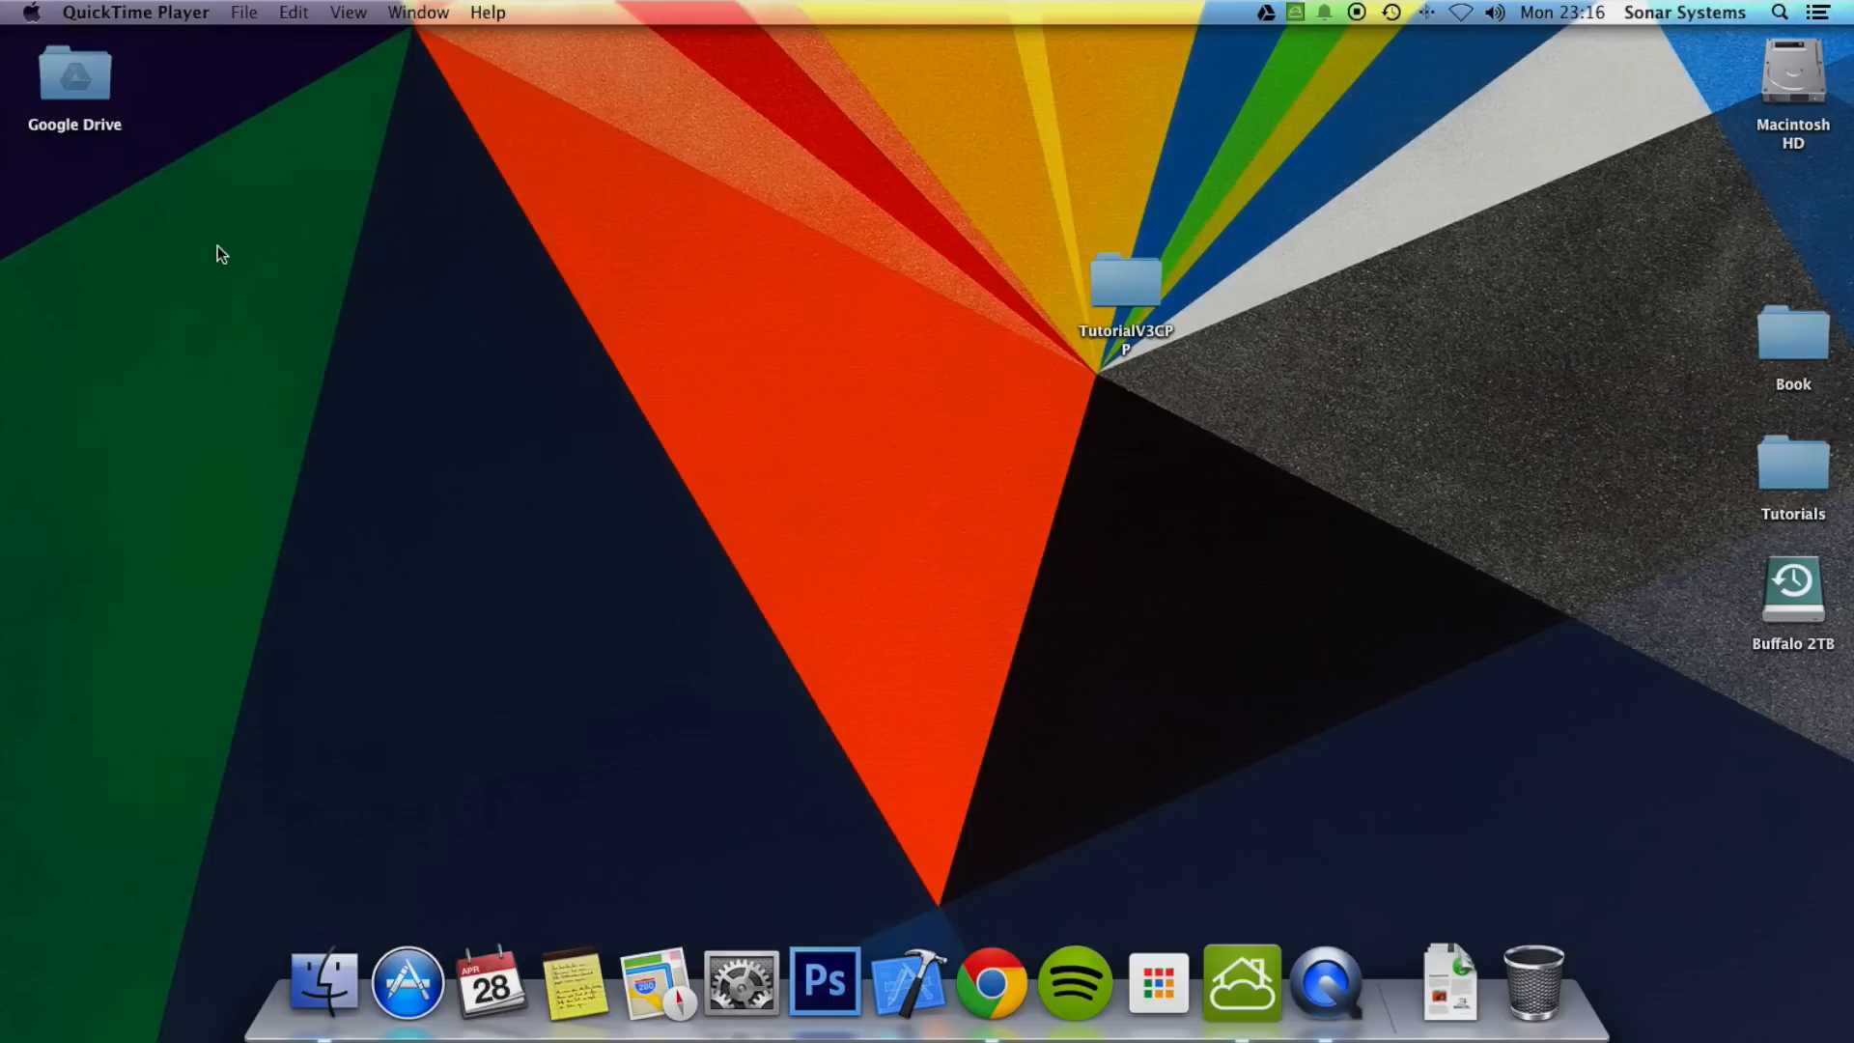
mouse_move(886, 333)
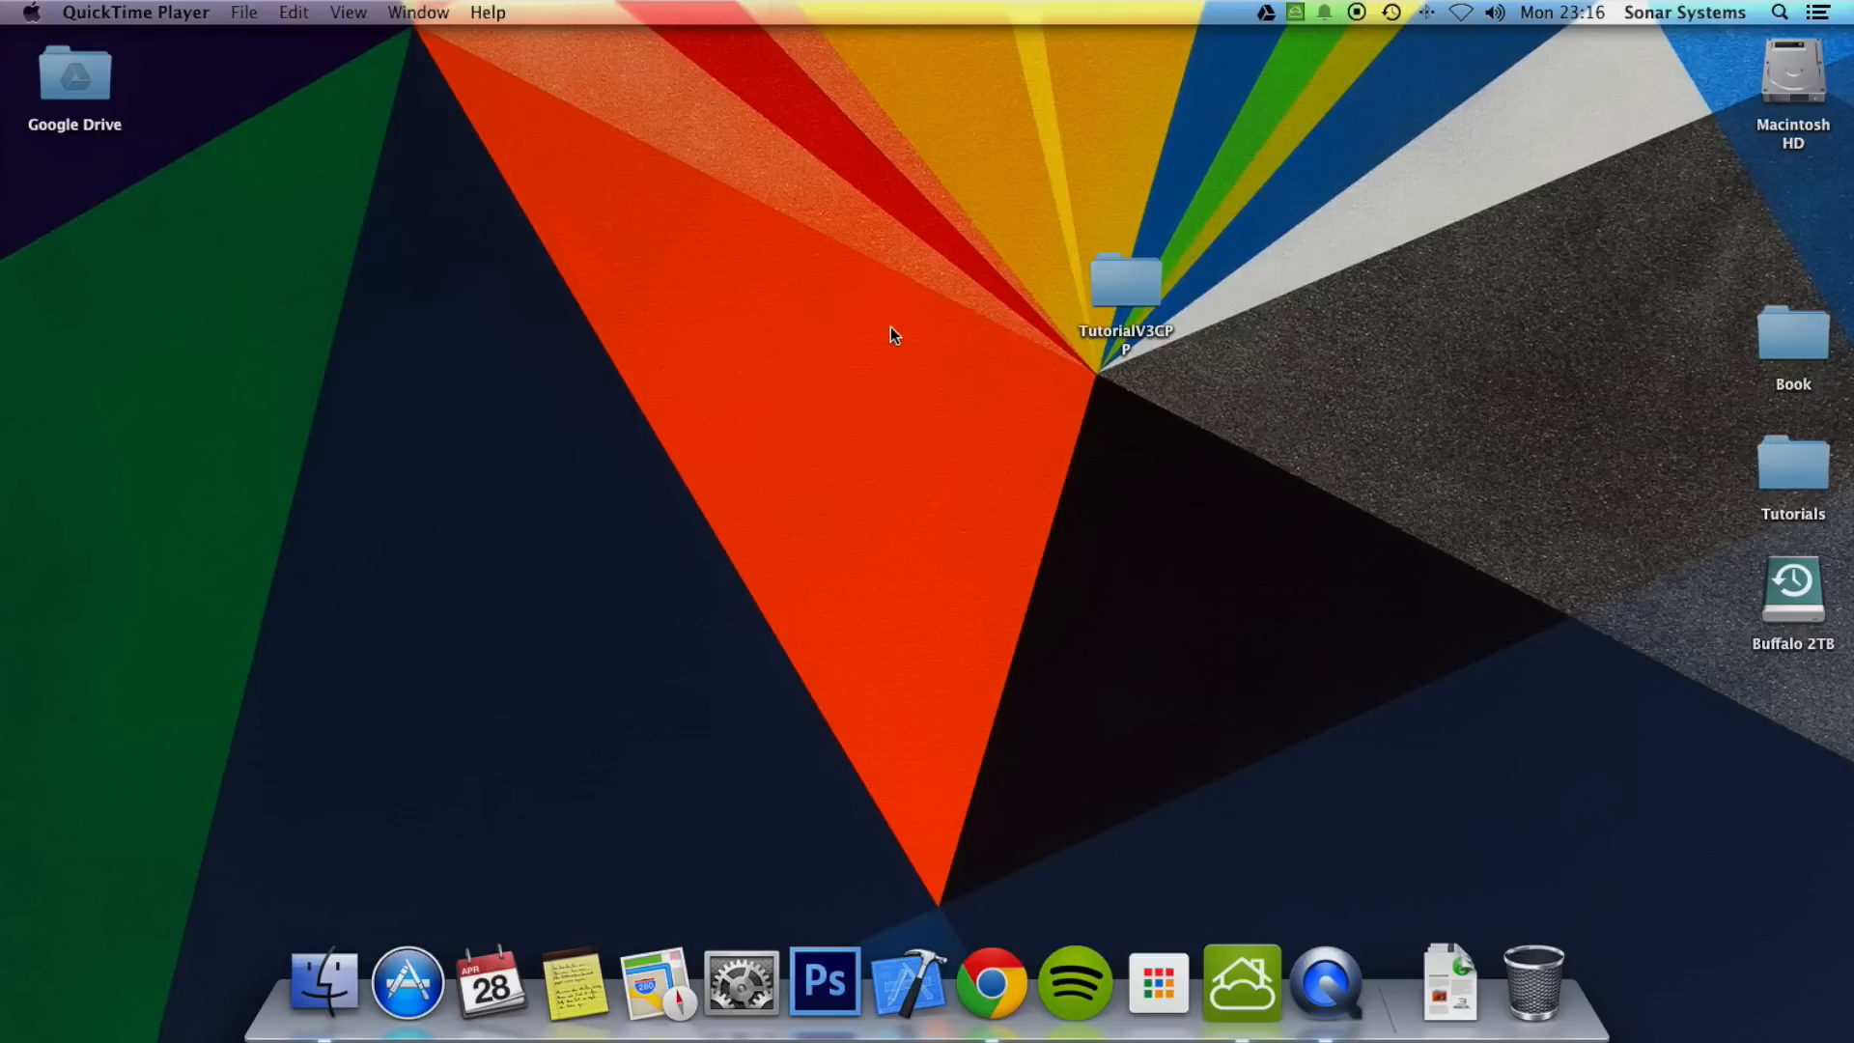
Open TutorialV3CPP.xcodeproj from the TutorialV3CPP folder's proj.ios_mac directory
click(1127, 285)
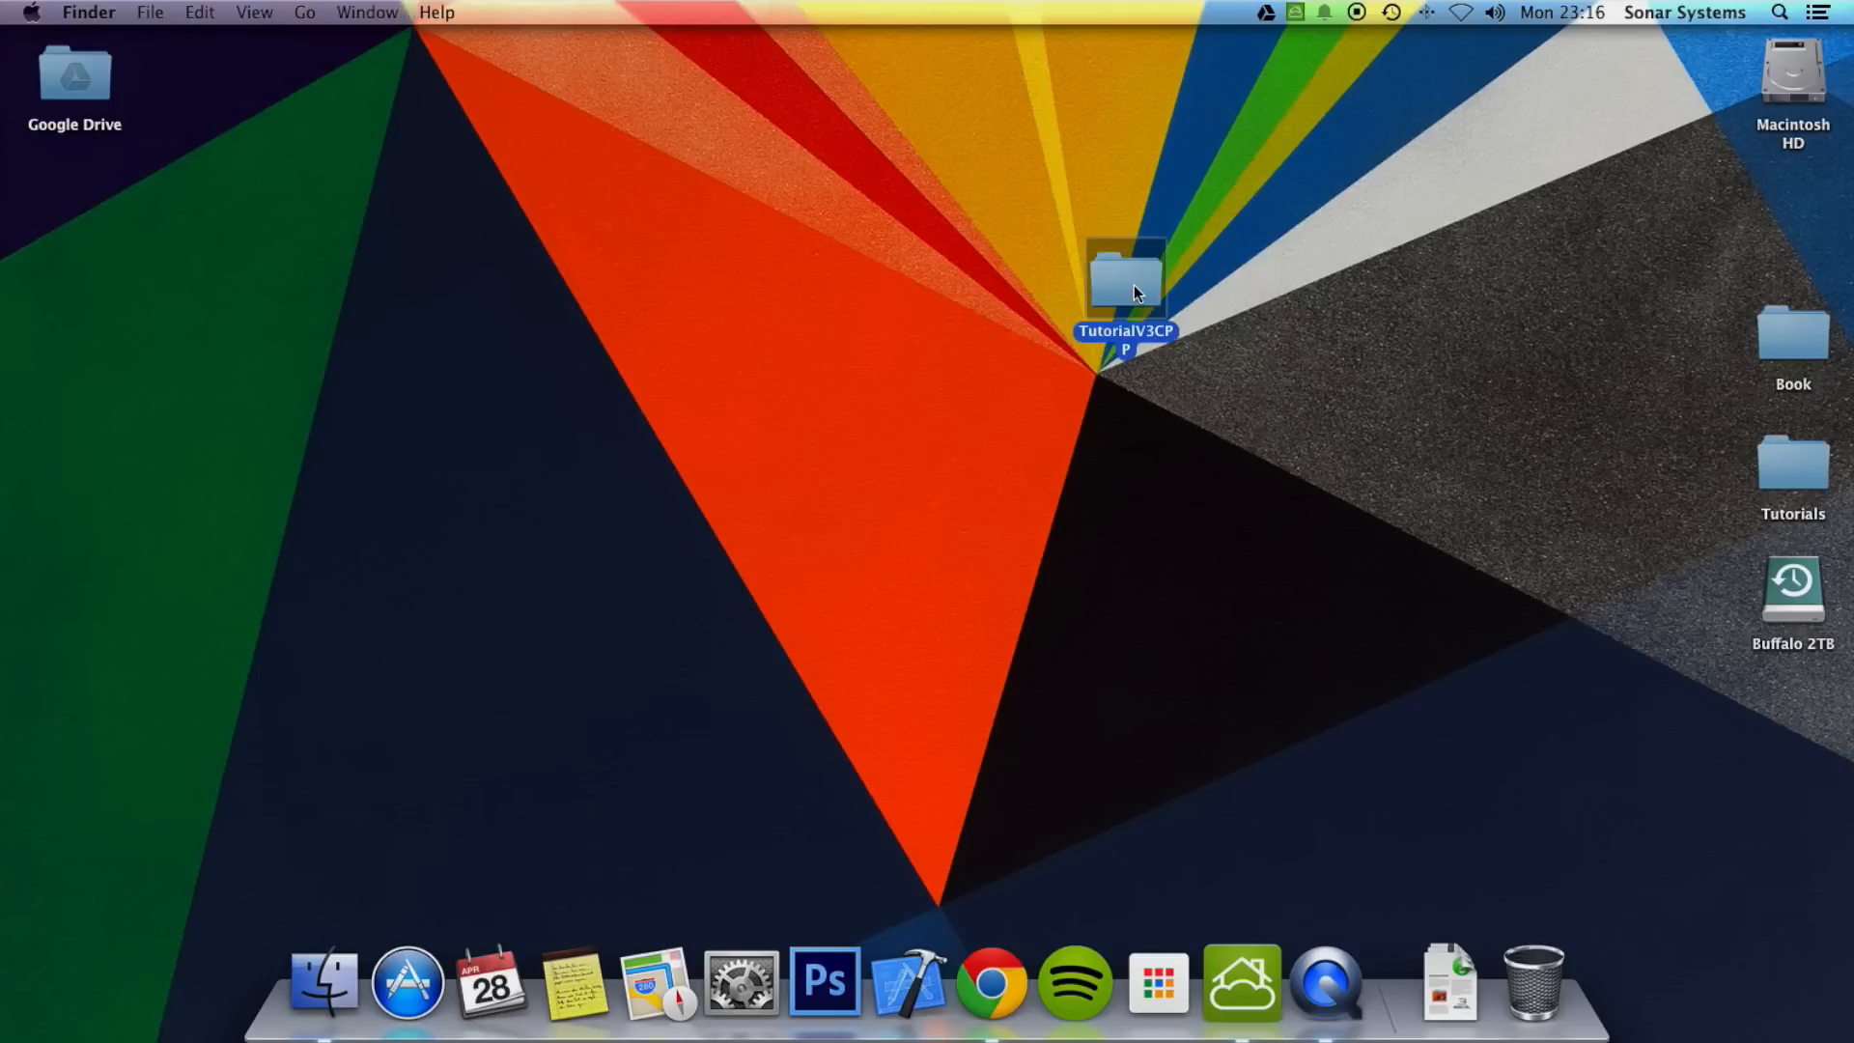
double_click(1128, 280)
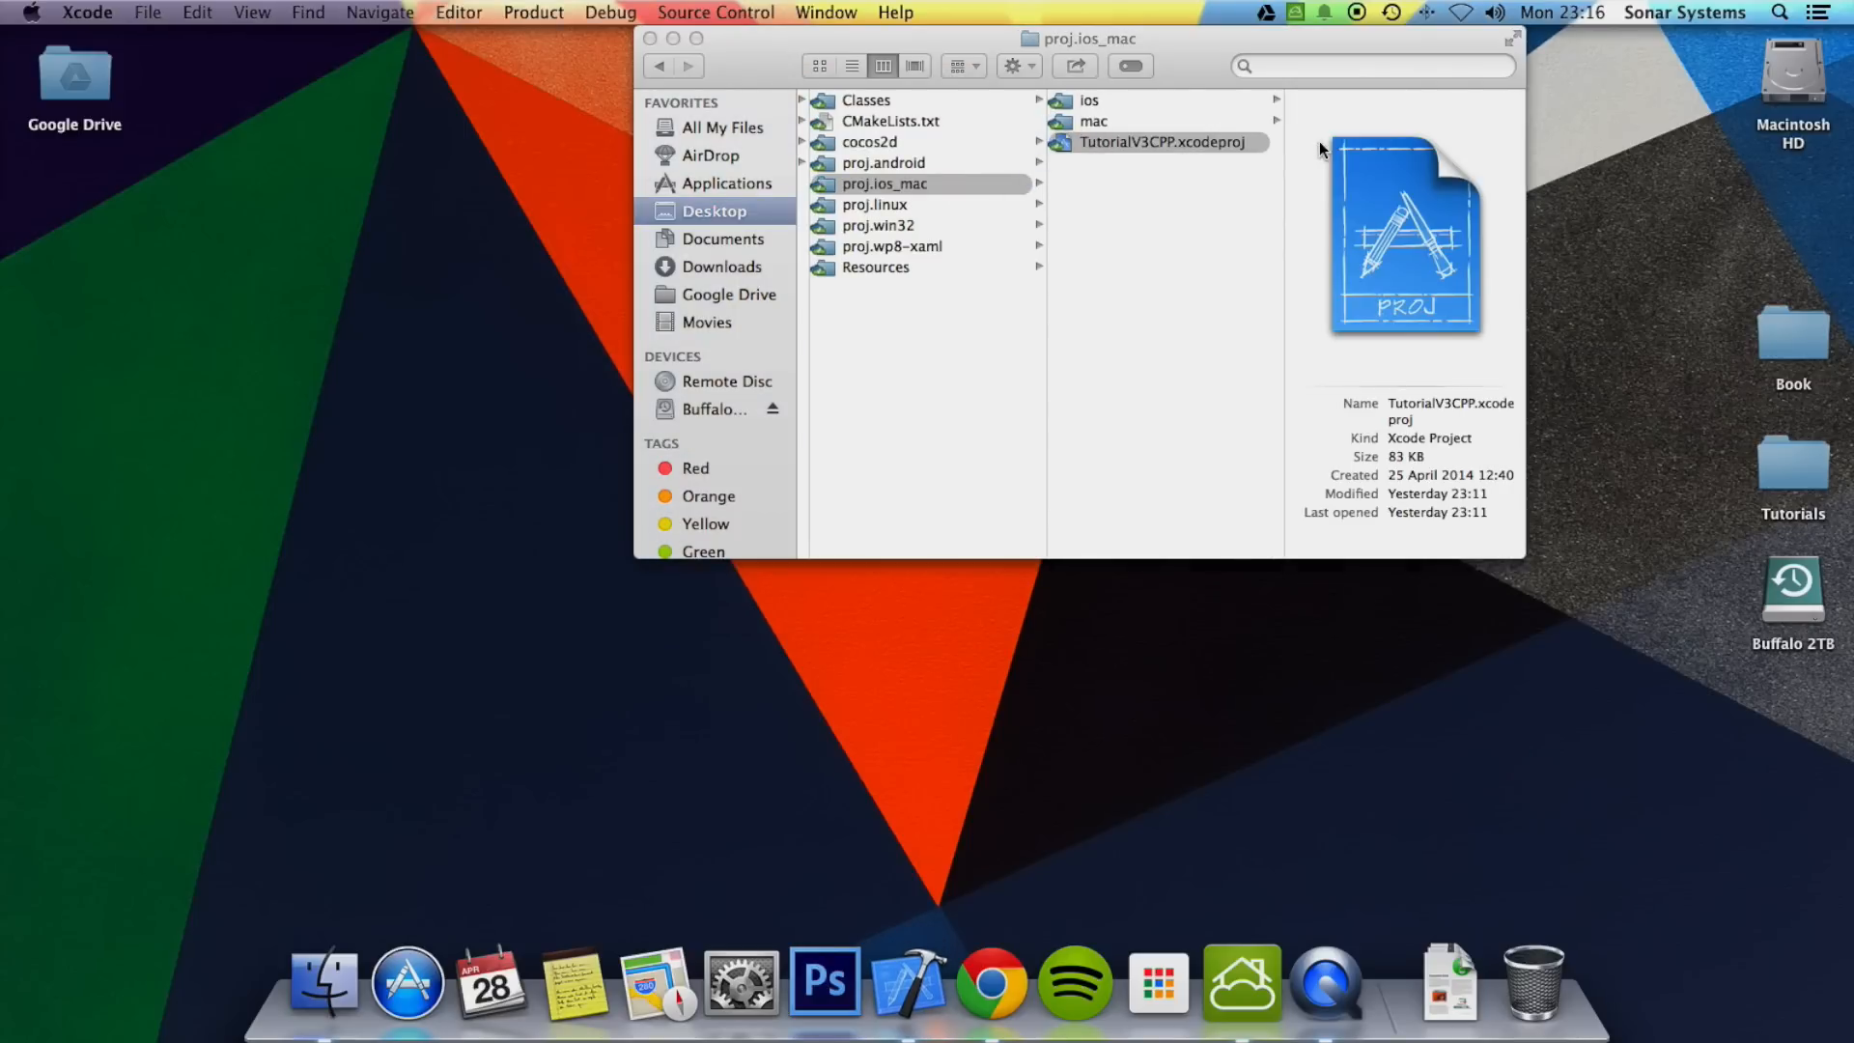
double_click(1158, 142)
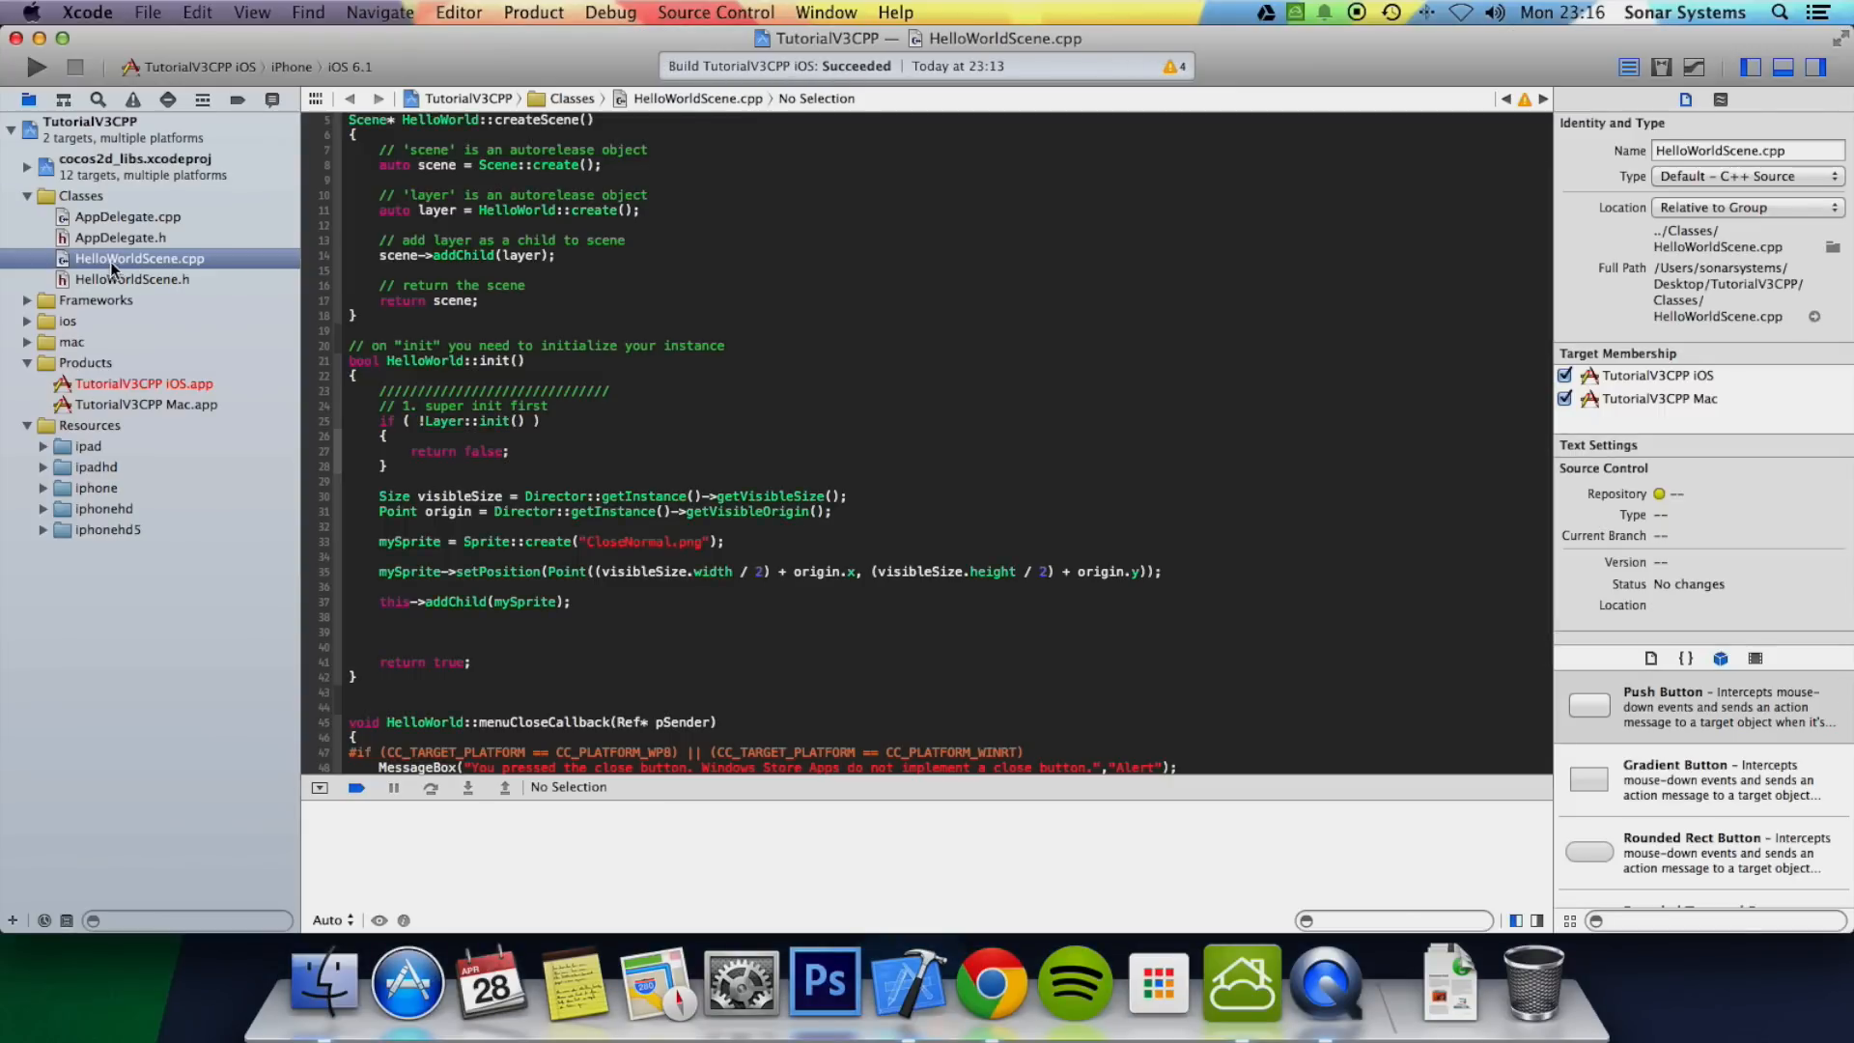
mouse_move(815, 640)
text(au)
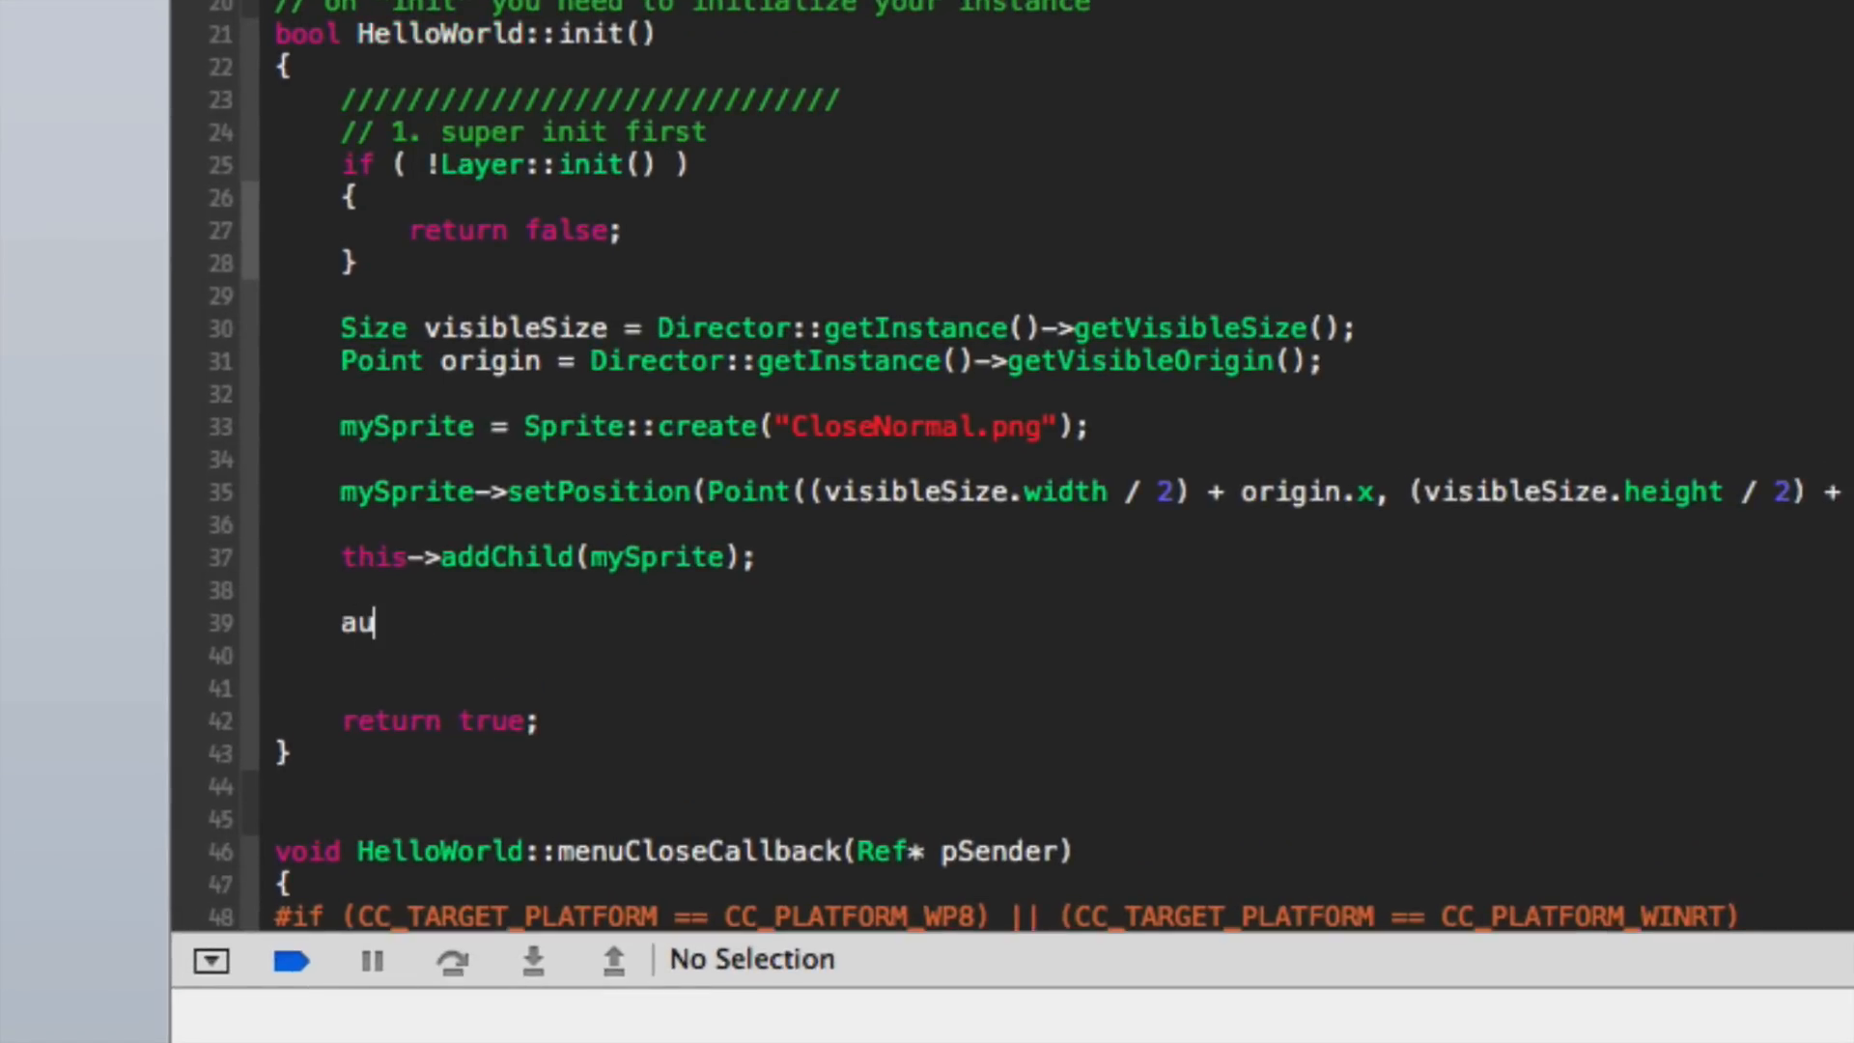
Add `auto action = MoveTo::create(3, Point(100, 300));` to HelloWorld::init()
text(to a)
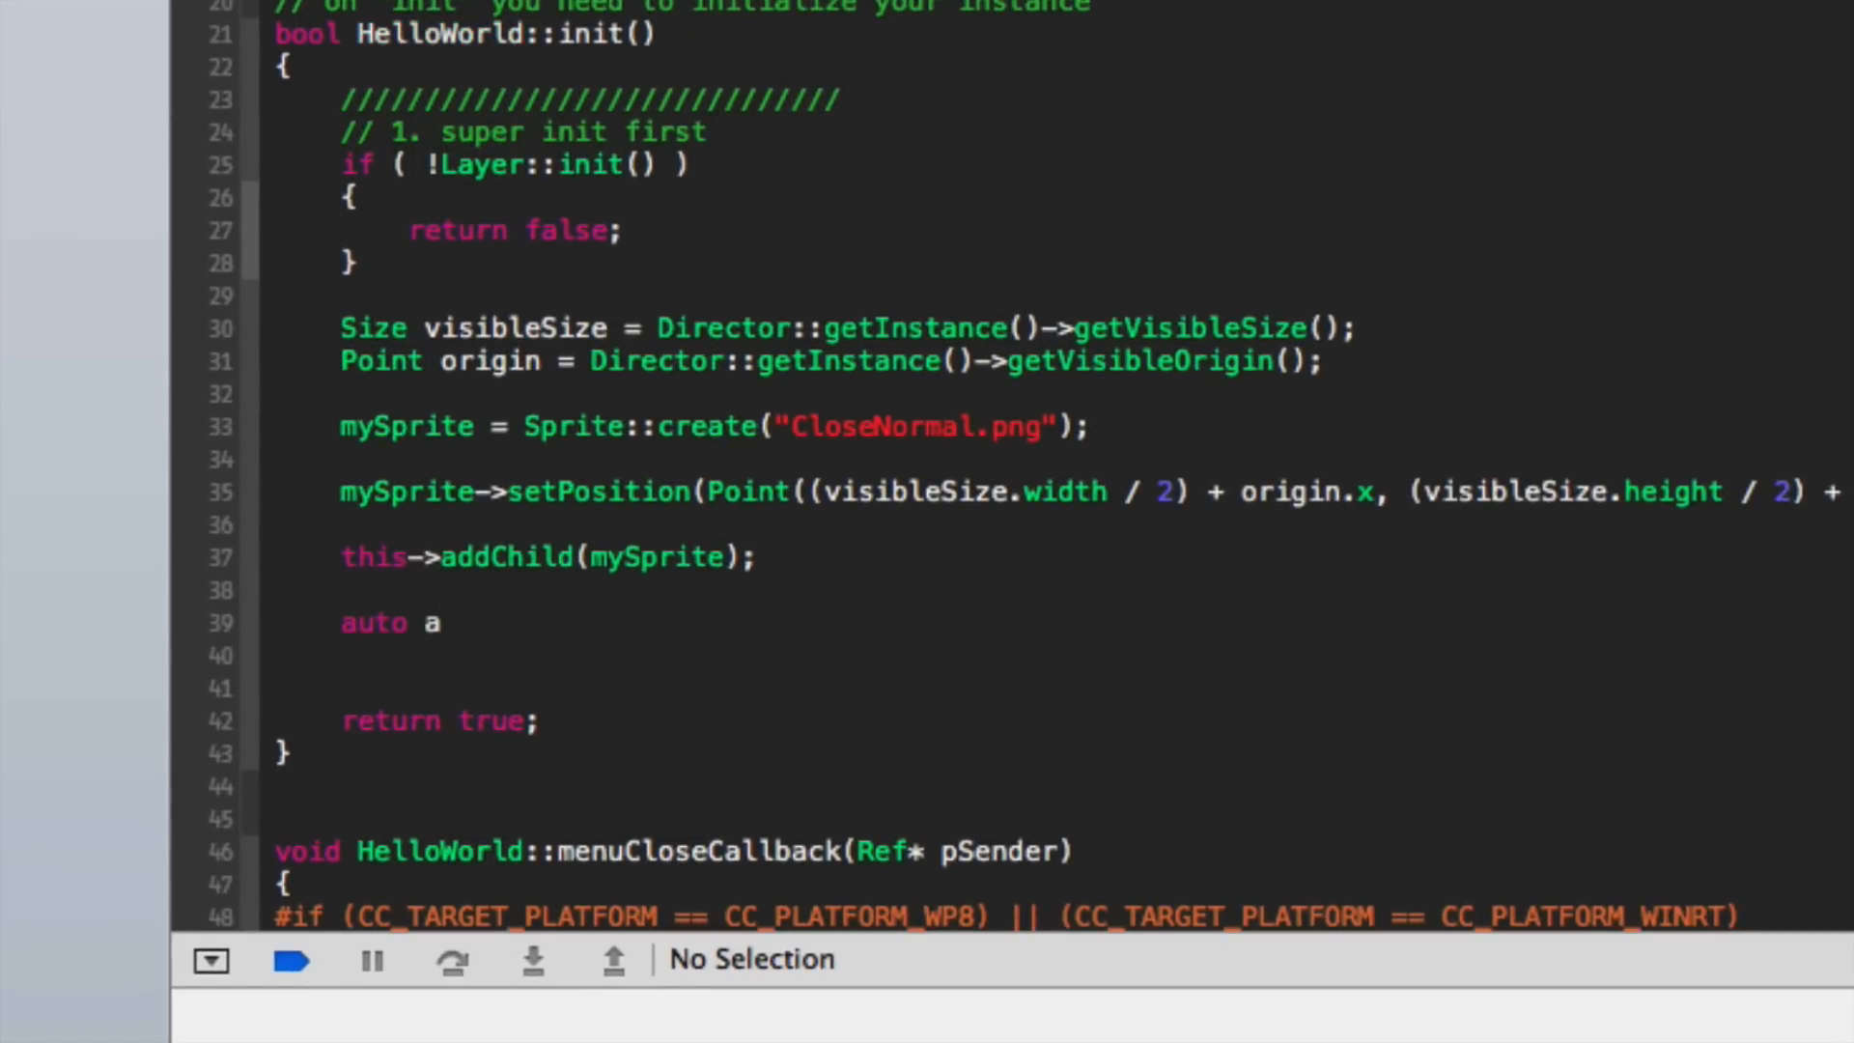
text(ction =)
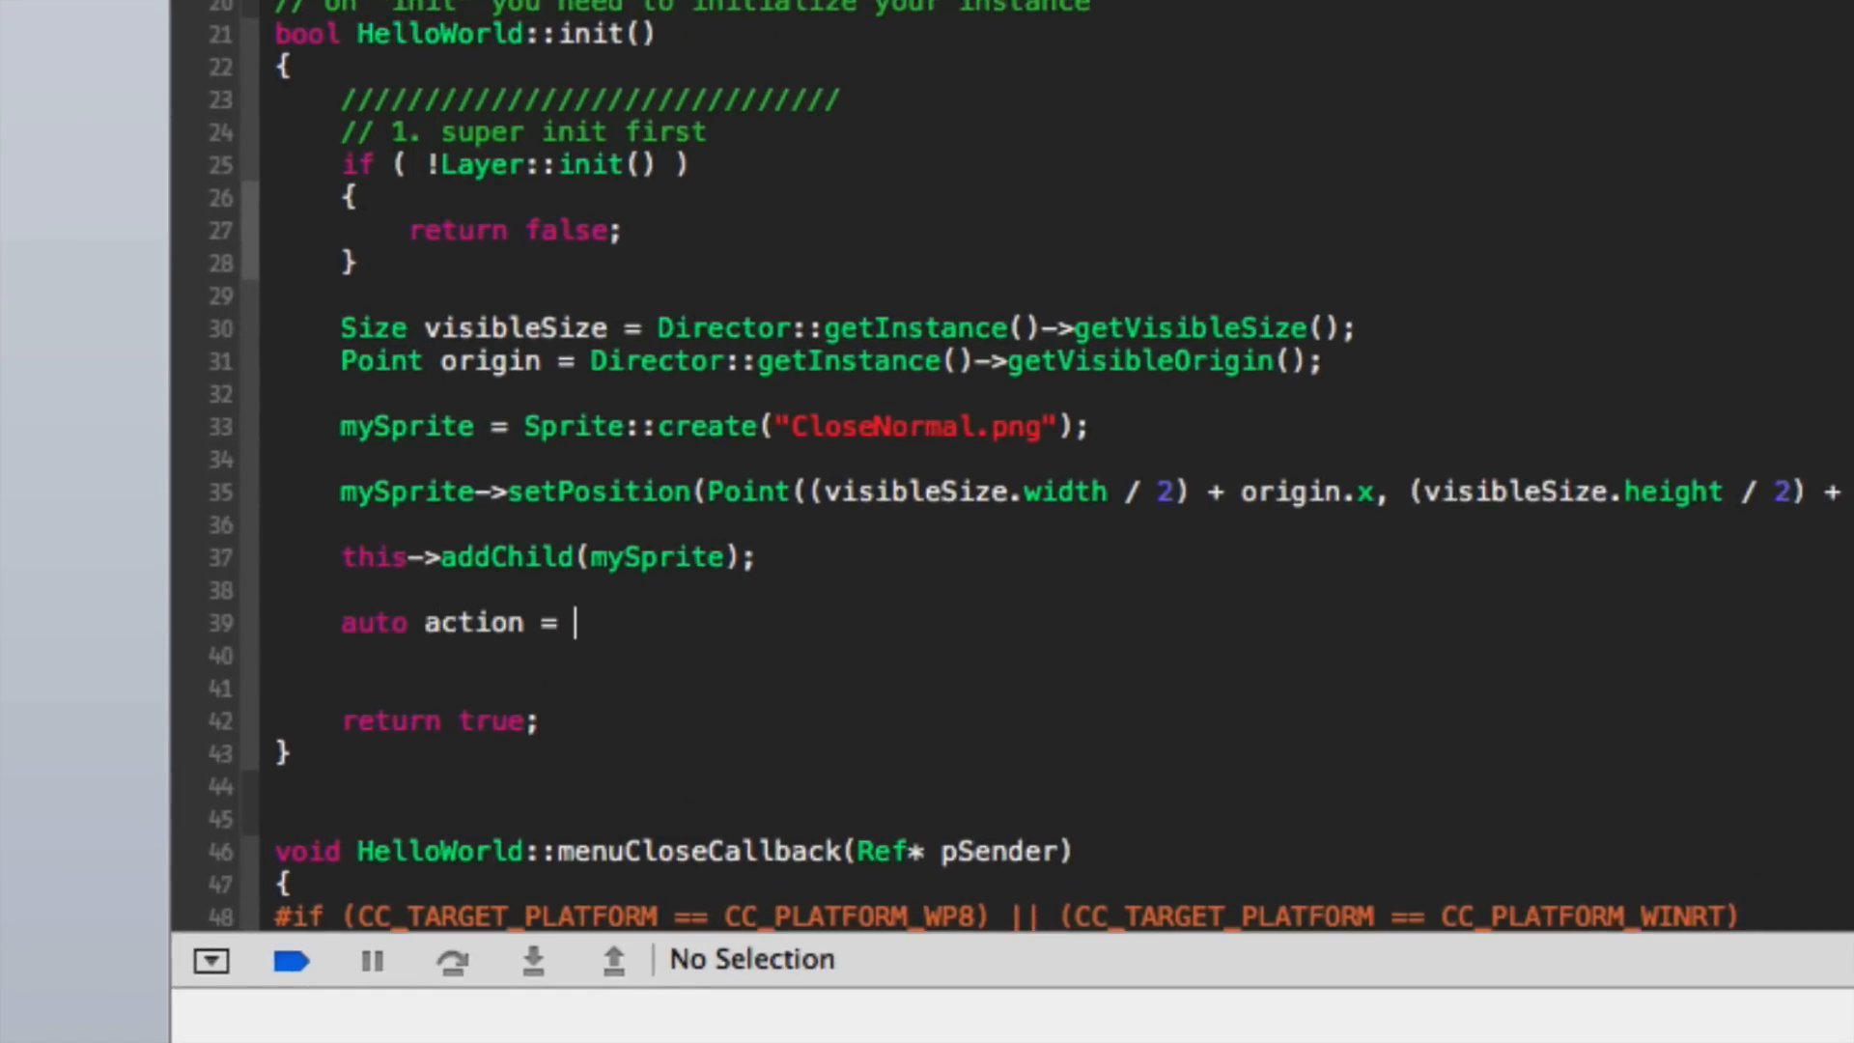
text(MoveTo)
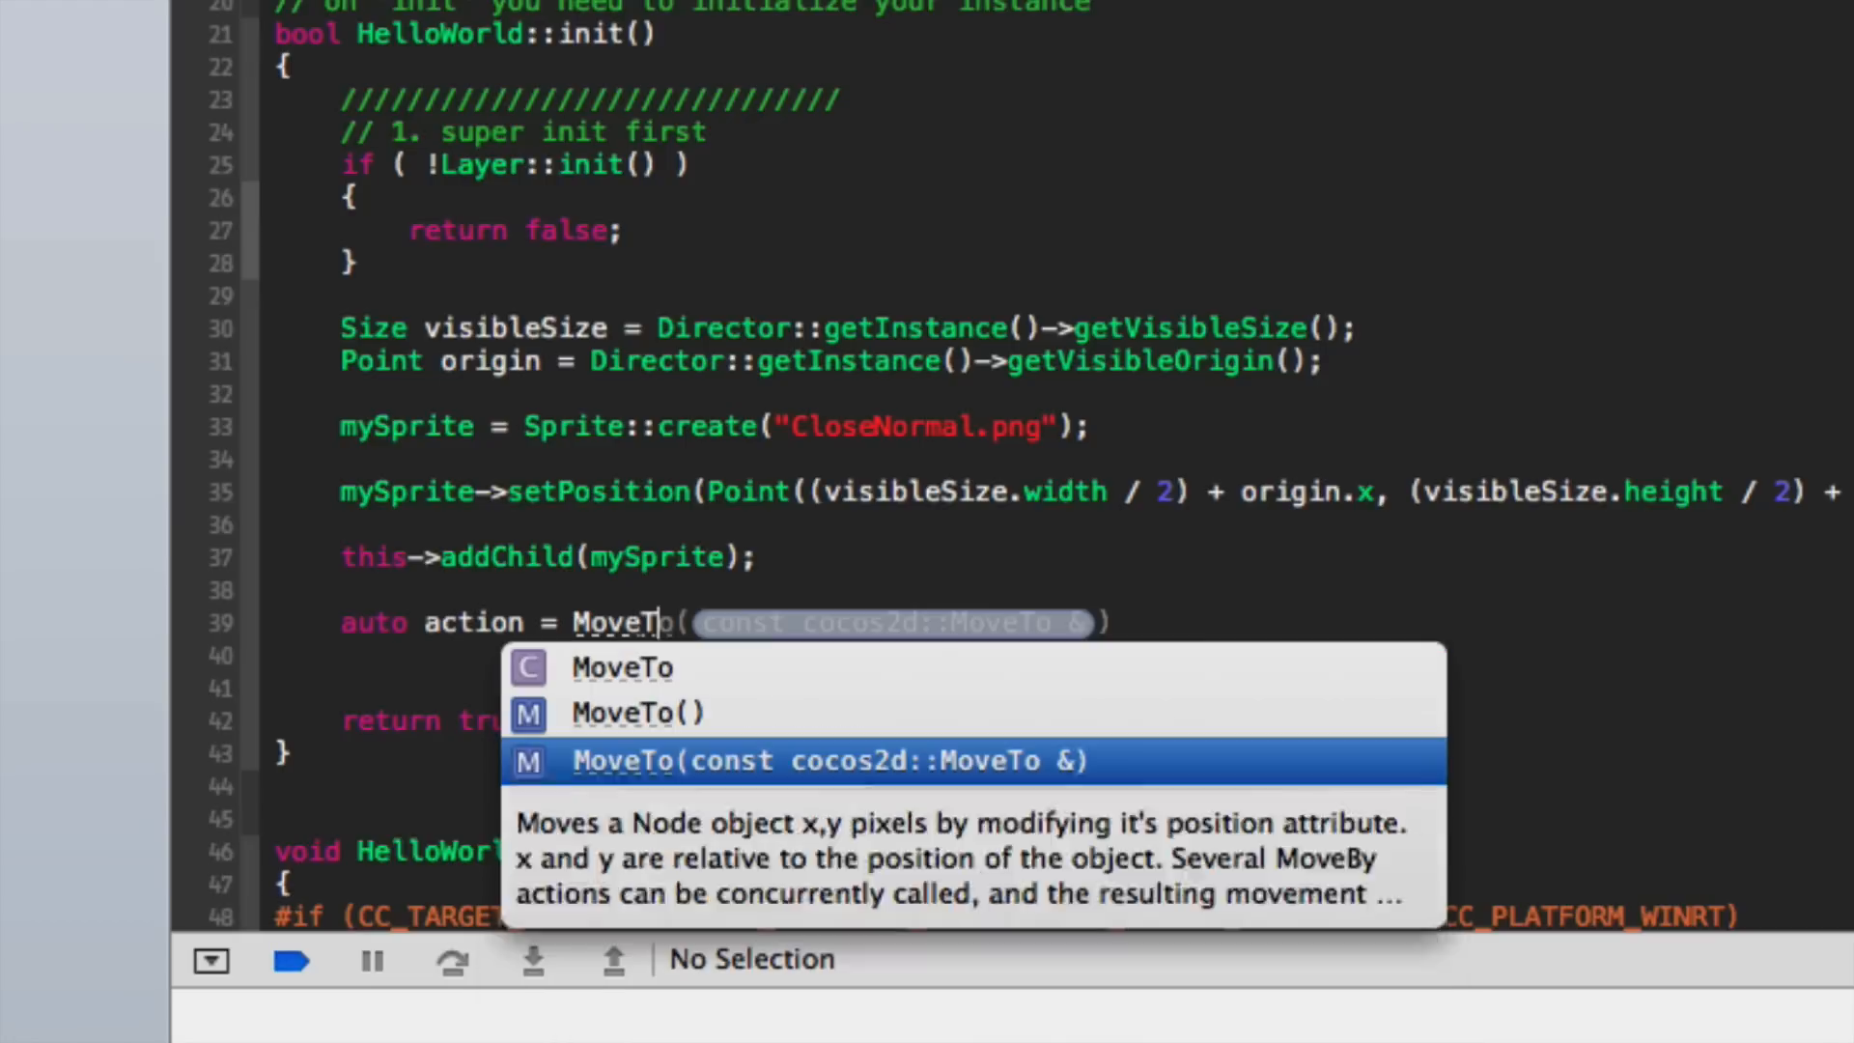
text(::create(float duration, const cocos2d::Point &position)
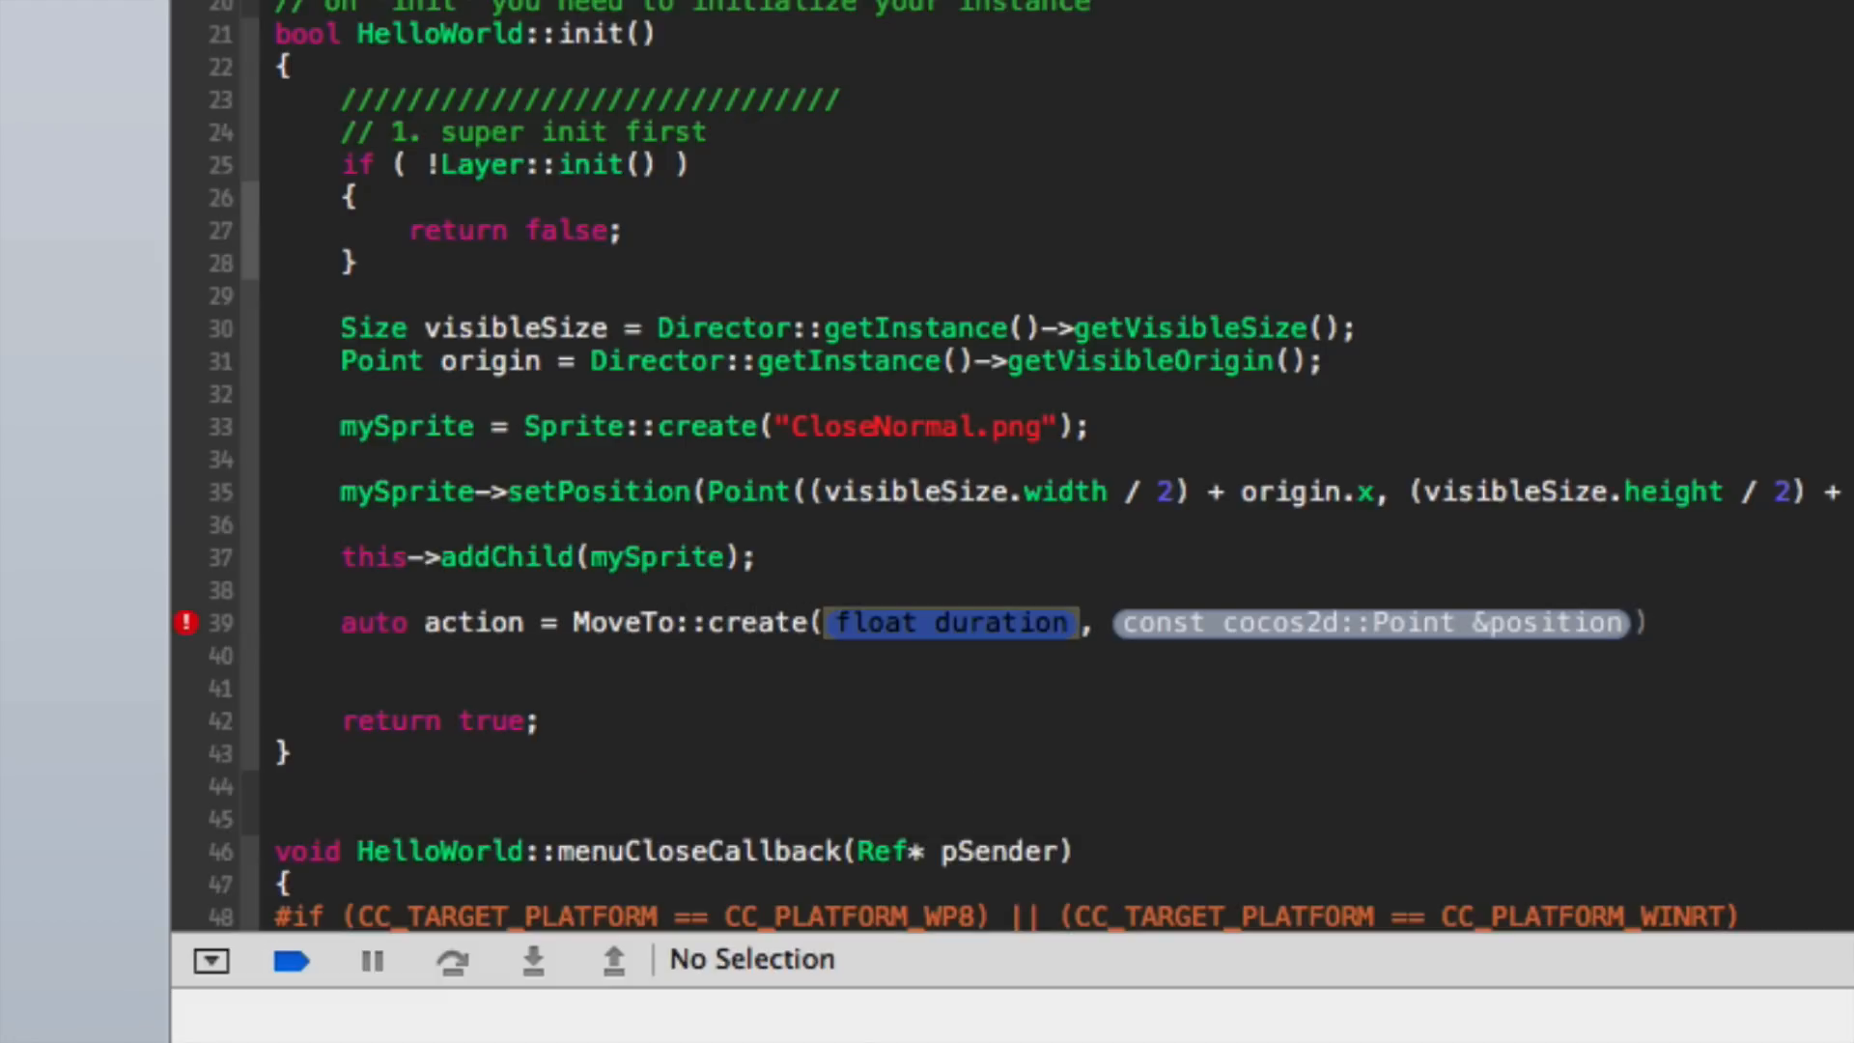
text(3, Point)
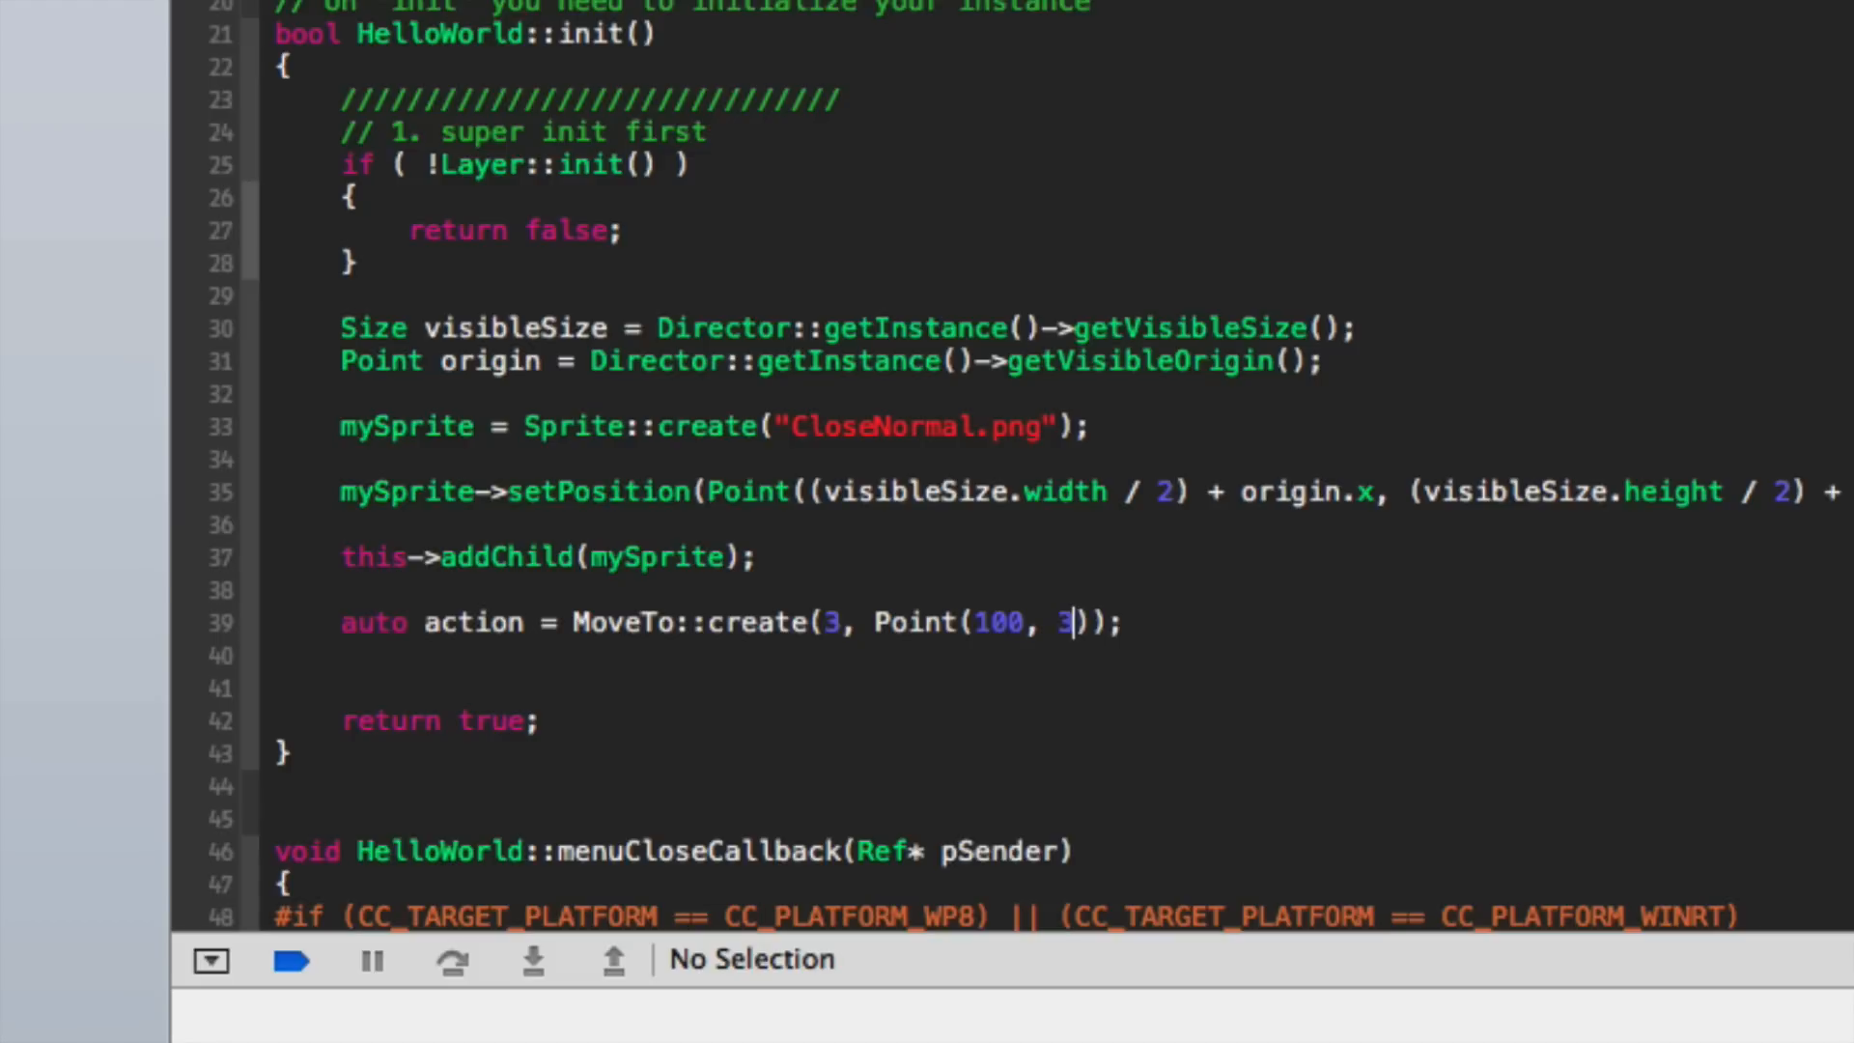
text(00)
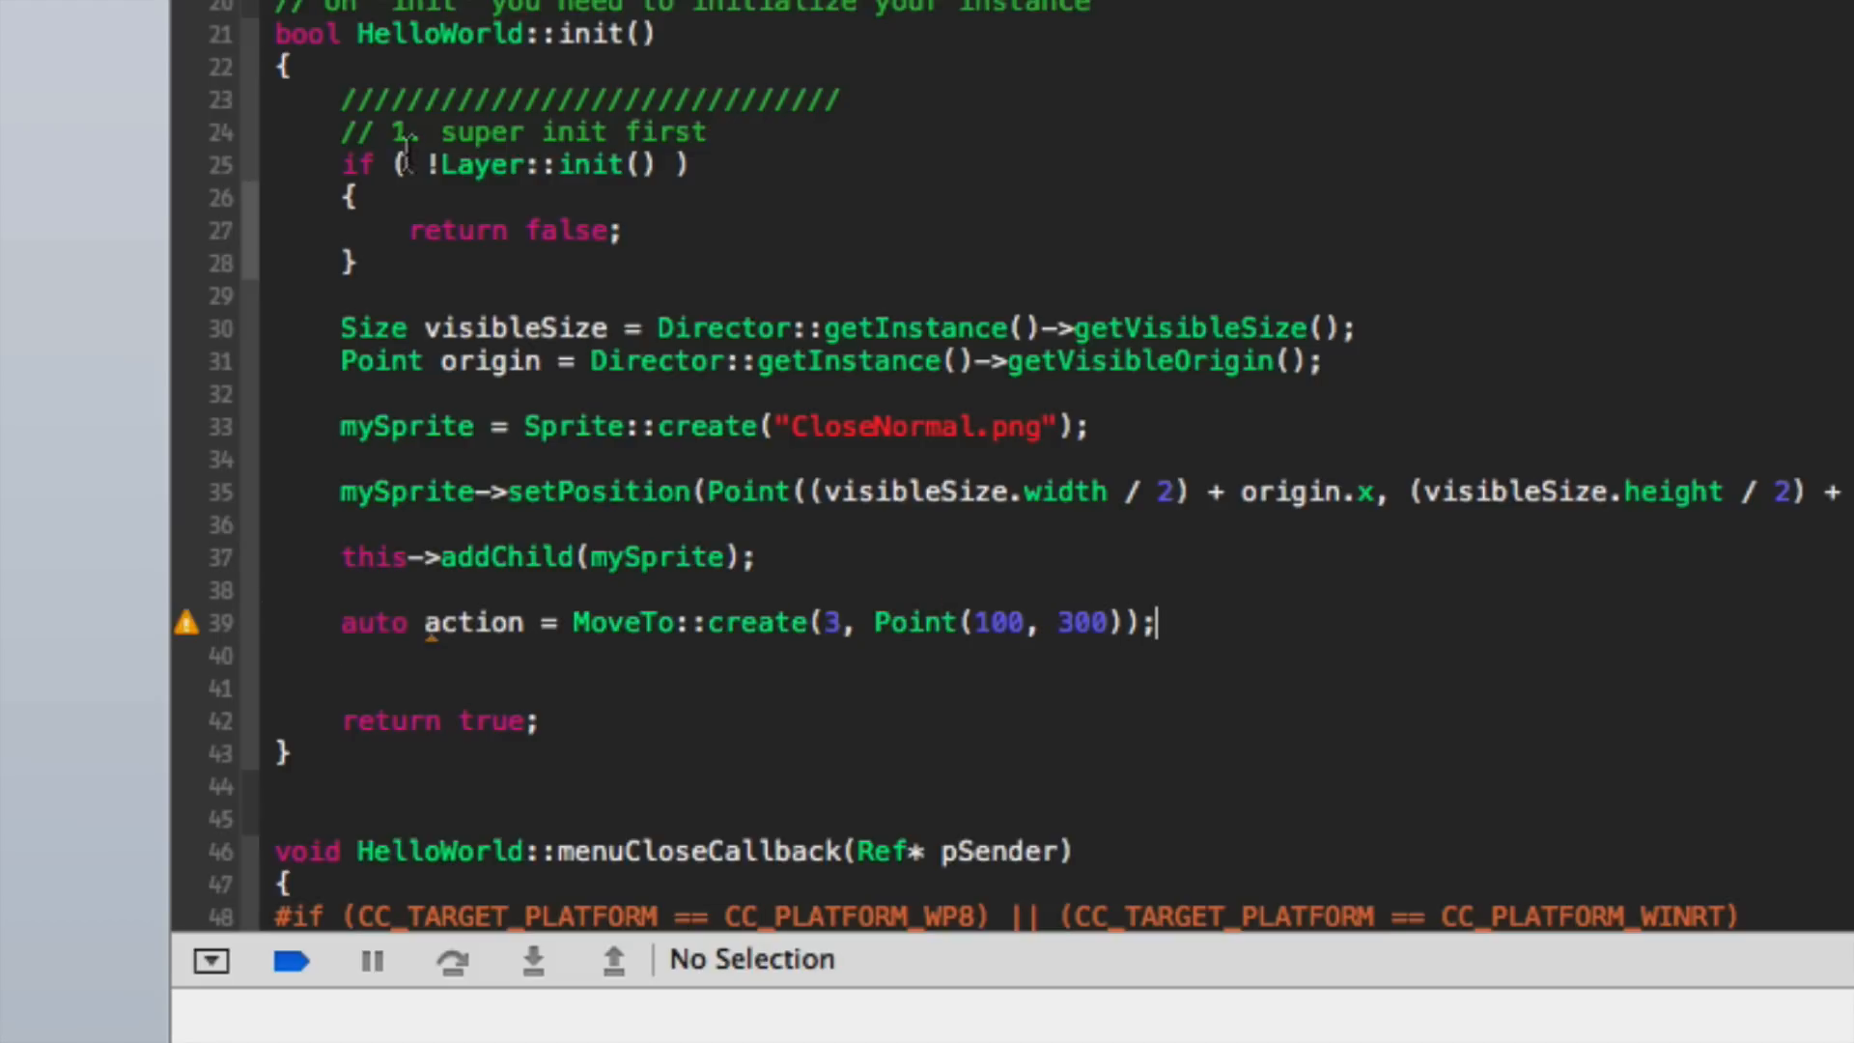
mouse_move(735, 767)
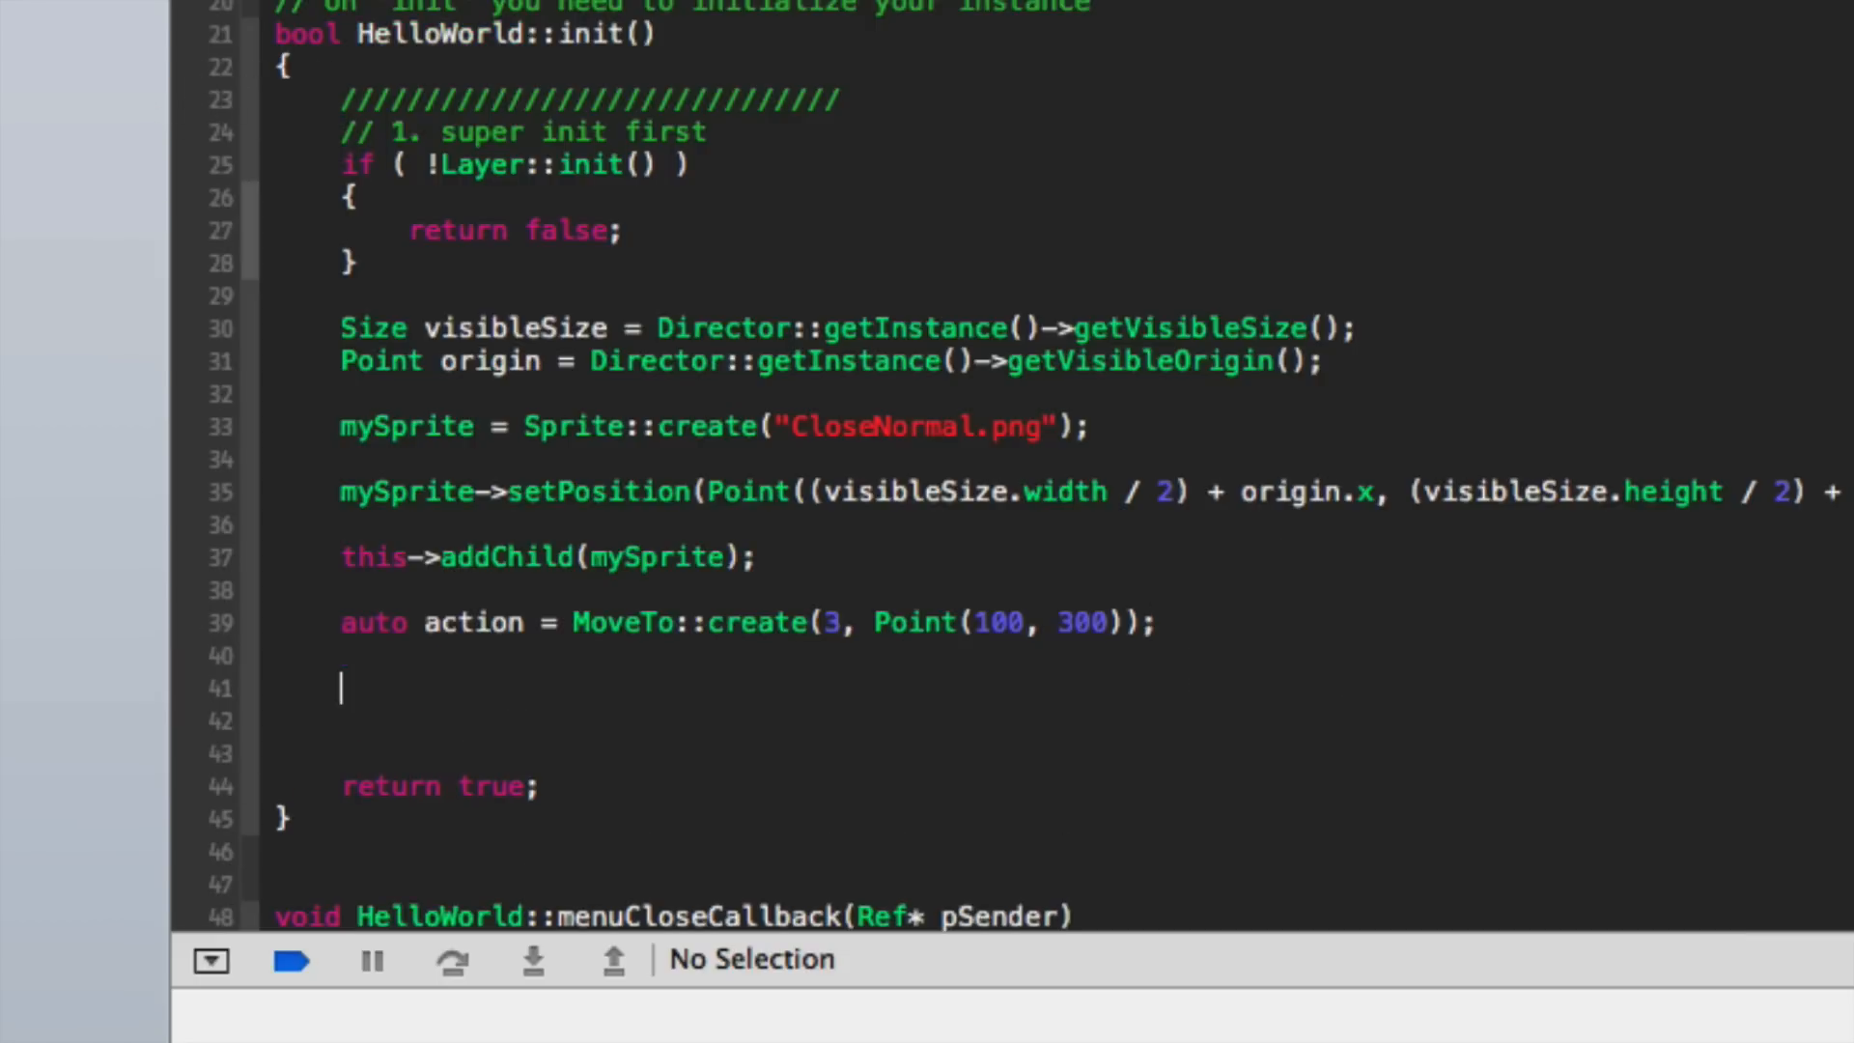
Add `mySprite->runAction(action);` after the MoveTo line
text(mySprite->runAction()
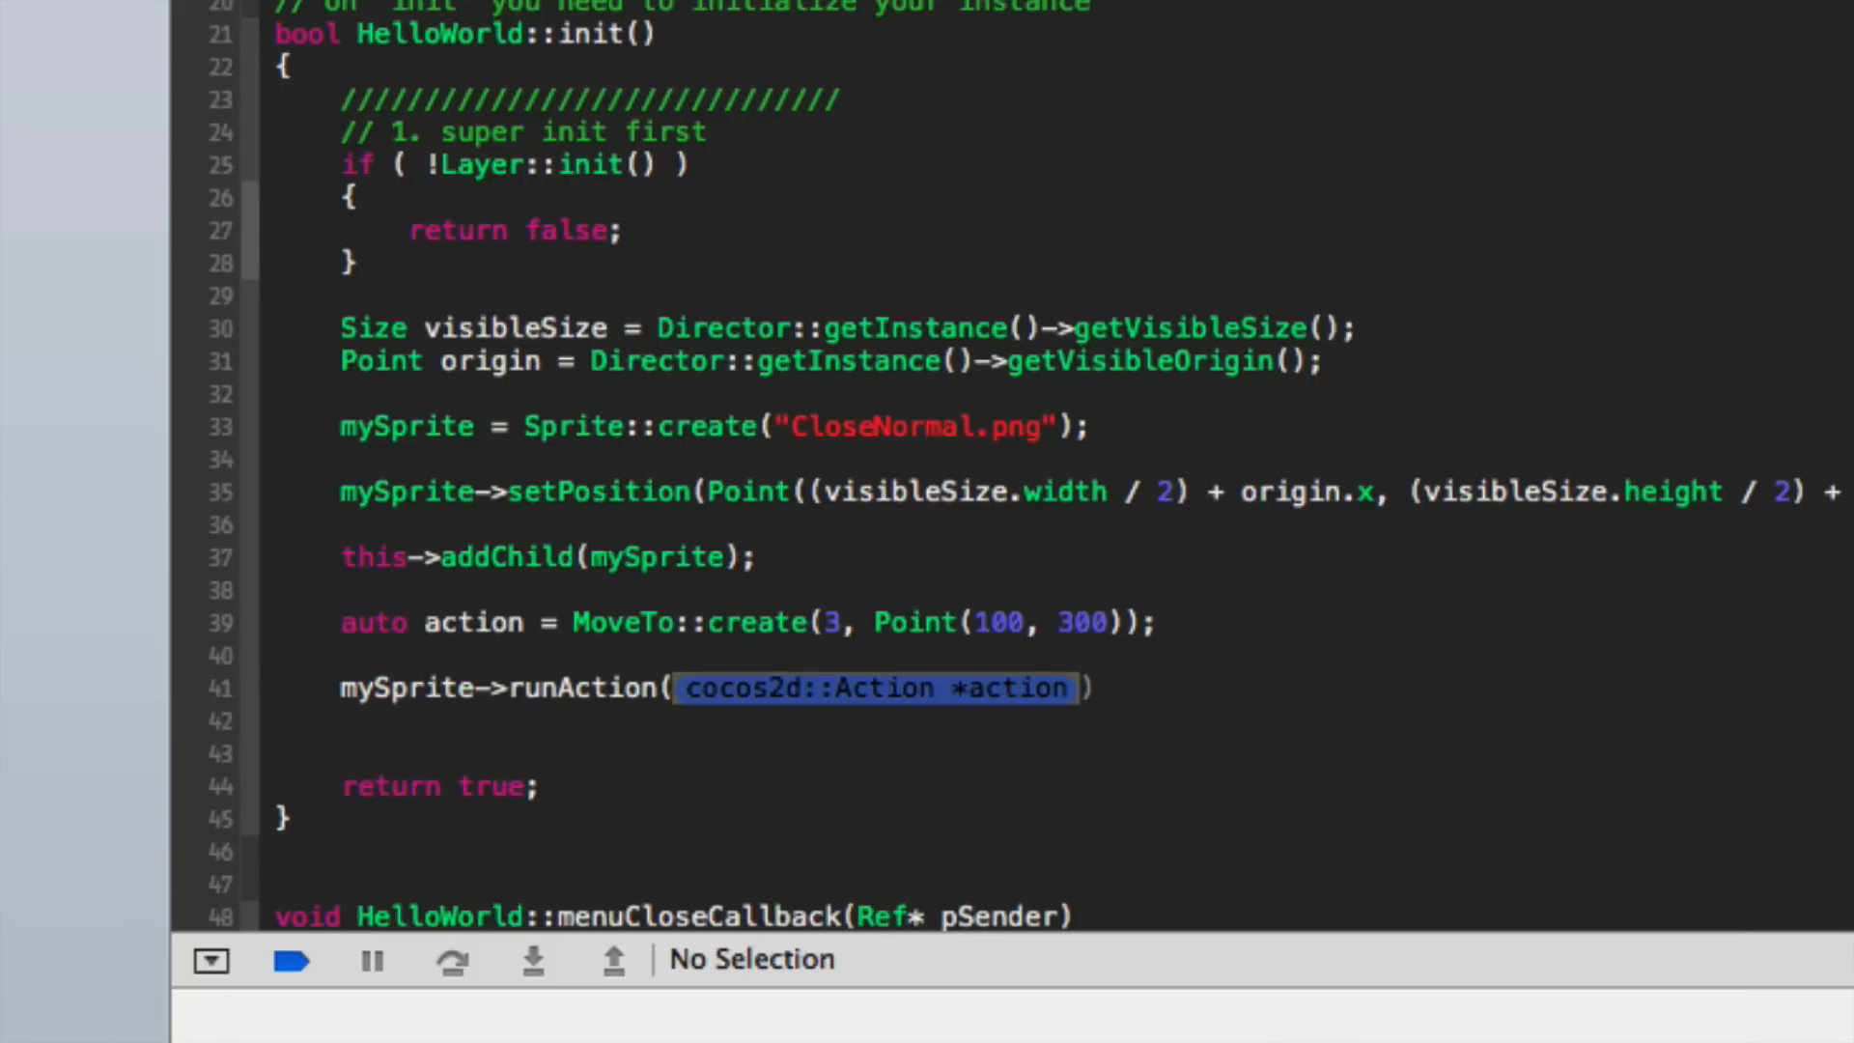
text(action);)
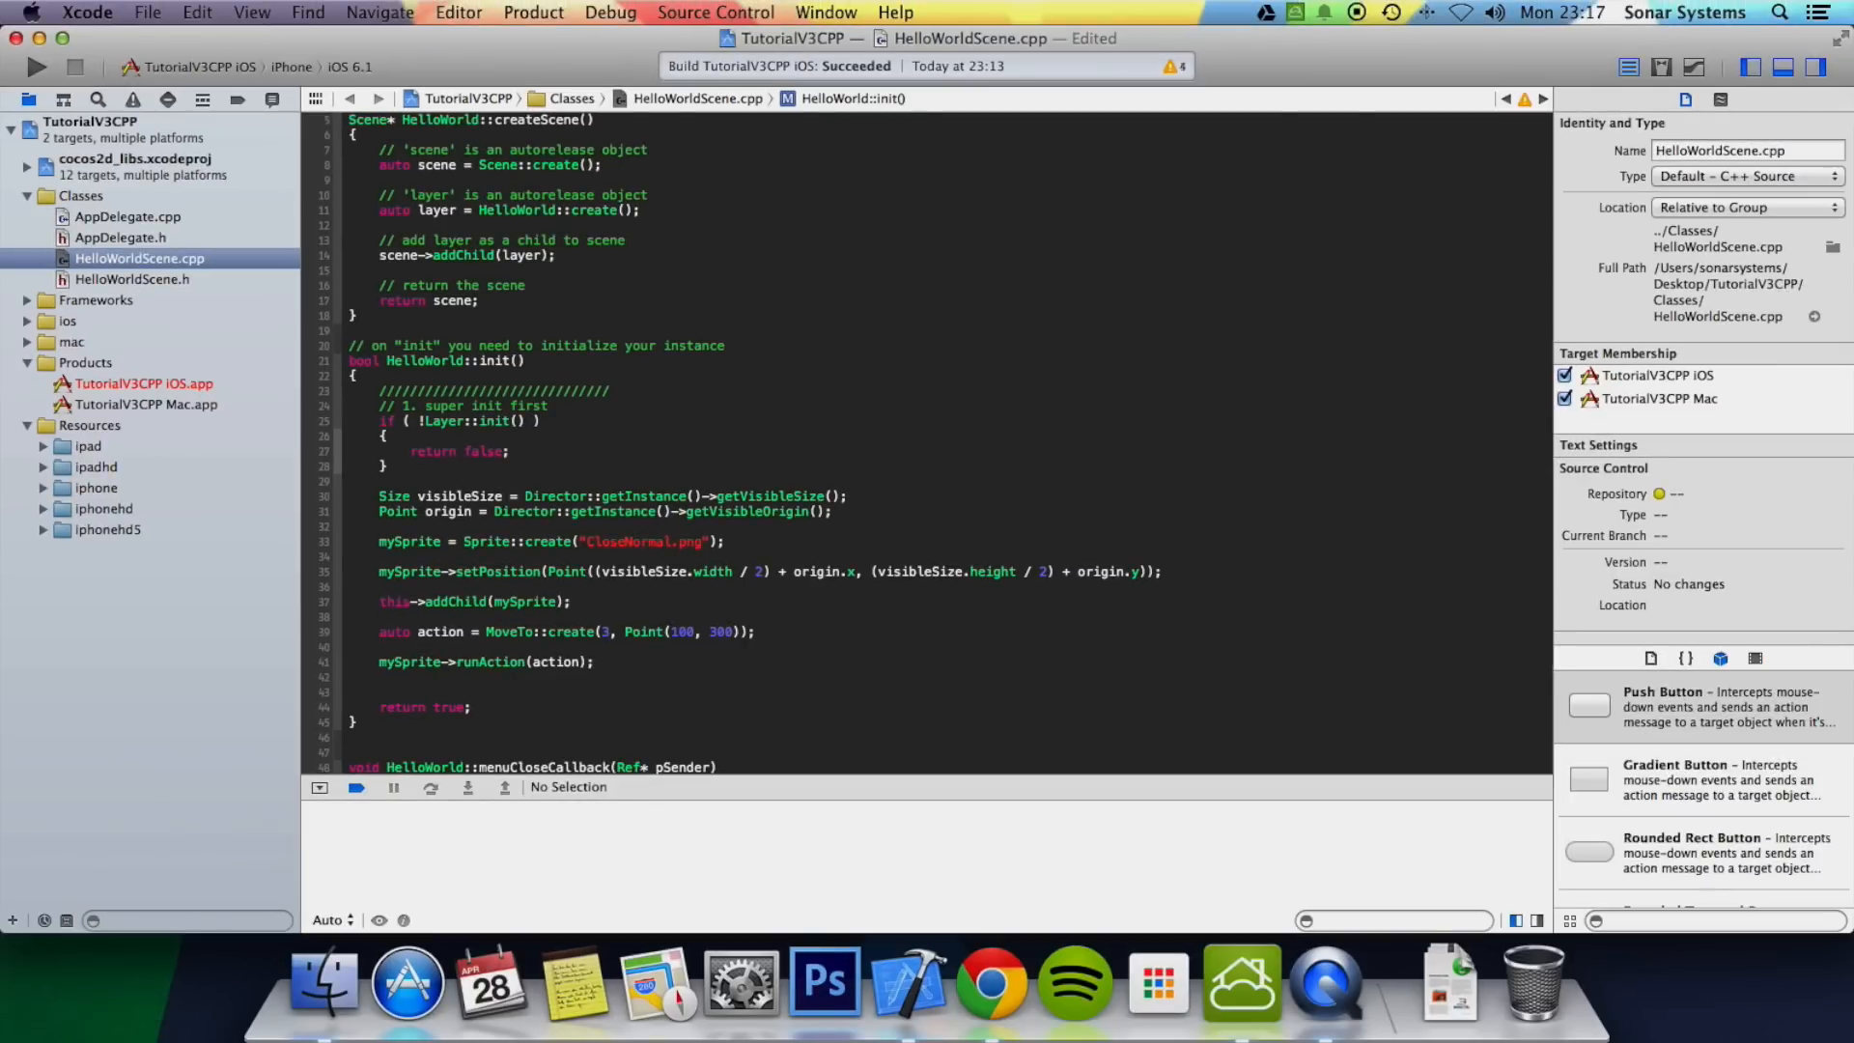
Build and run TutorialV3CPP in the iPhone simulator
click(32, 69)
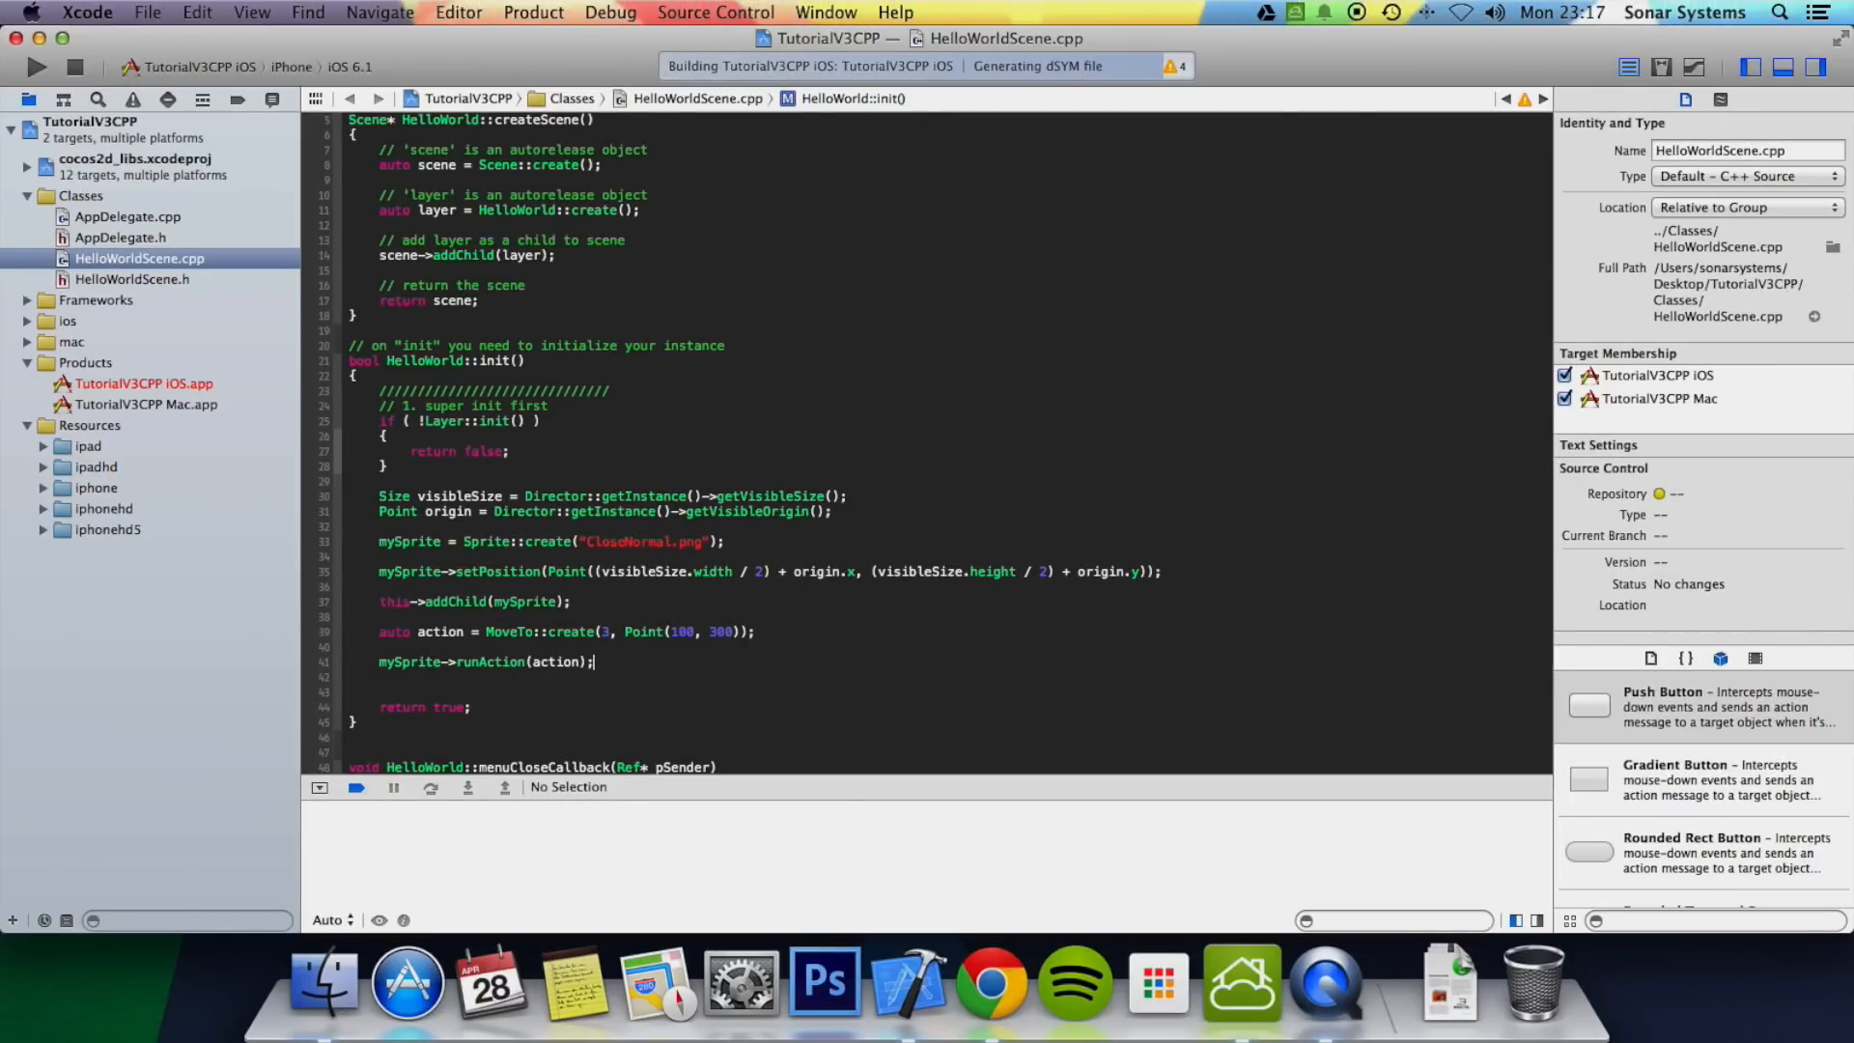
click(37, 66)
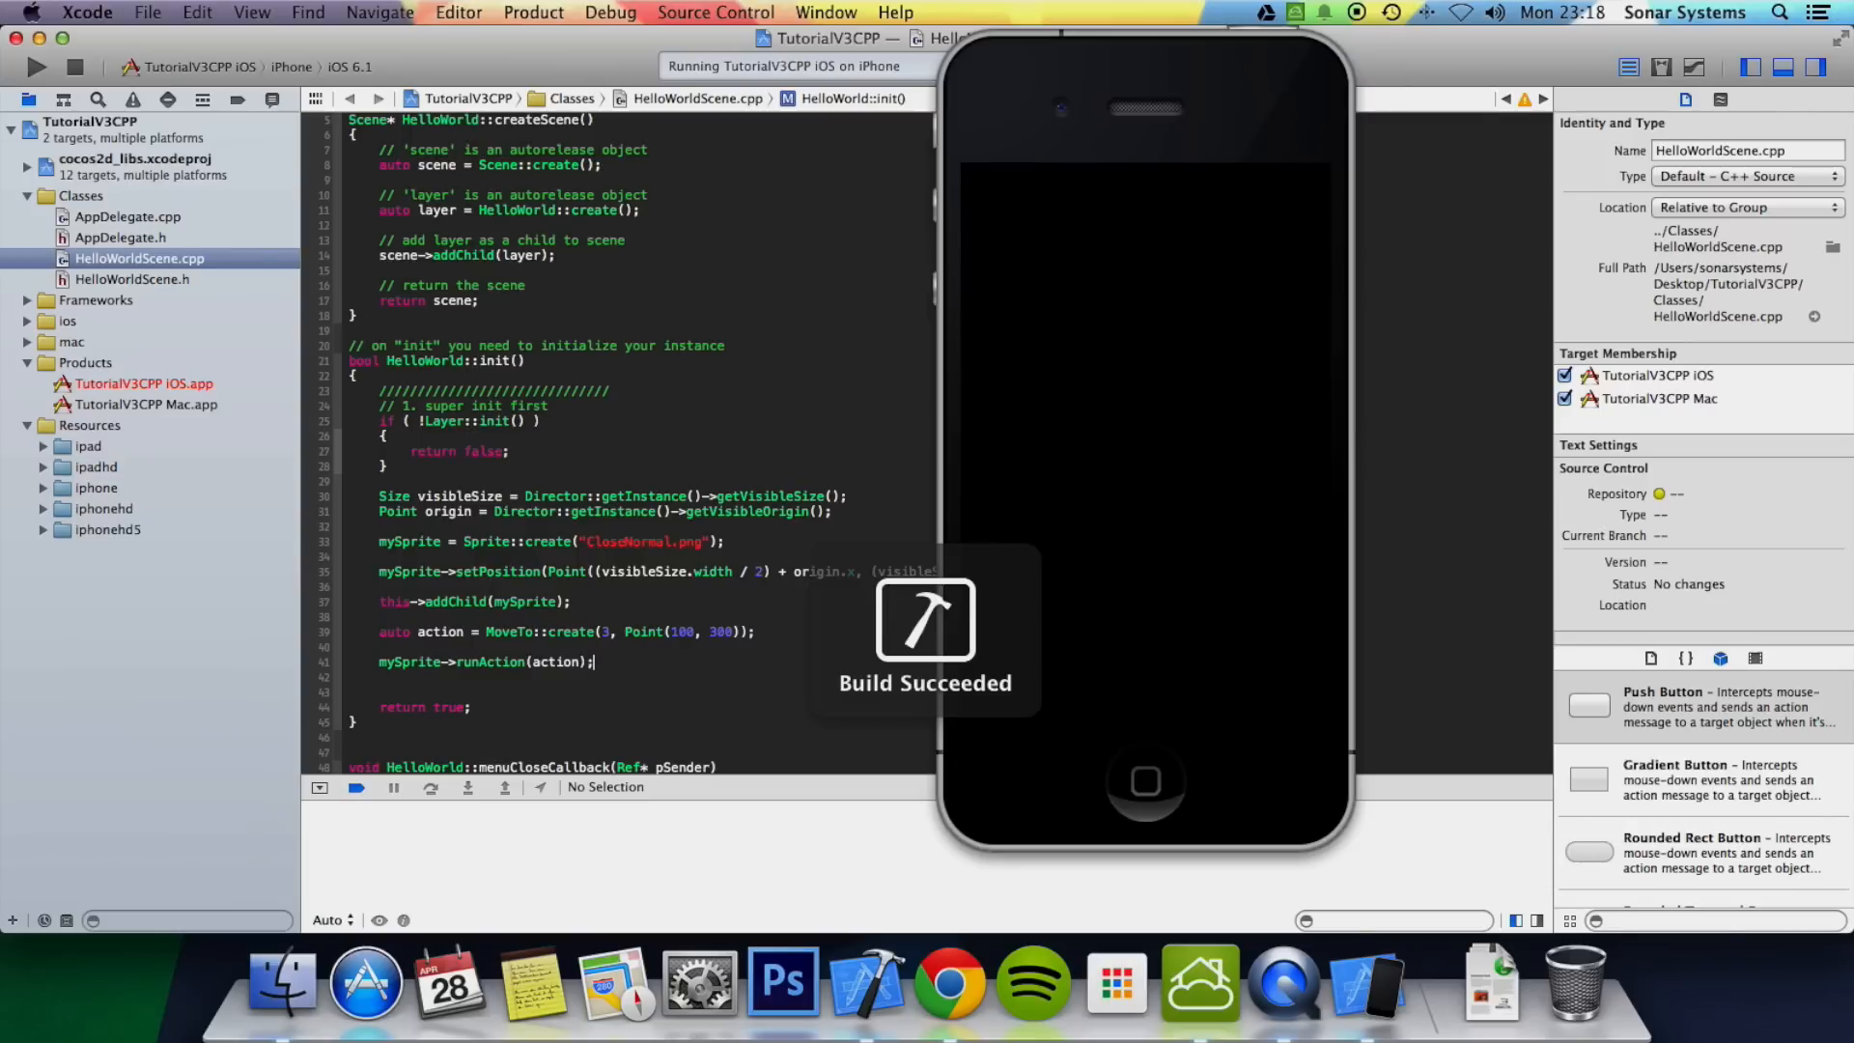